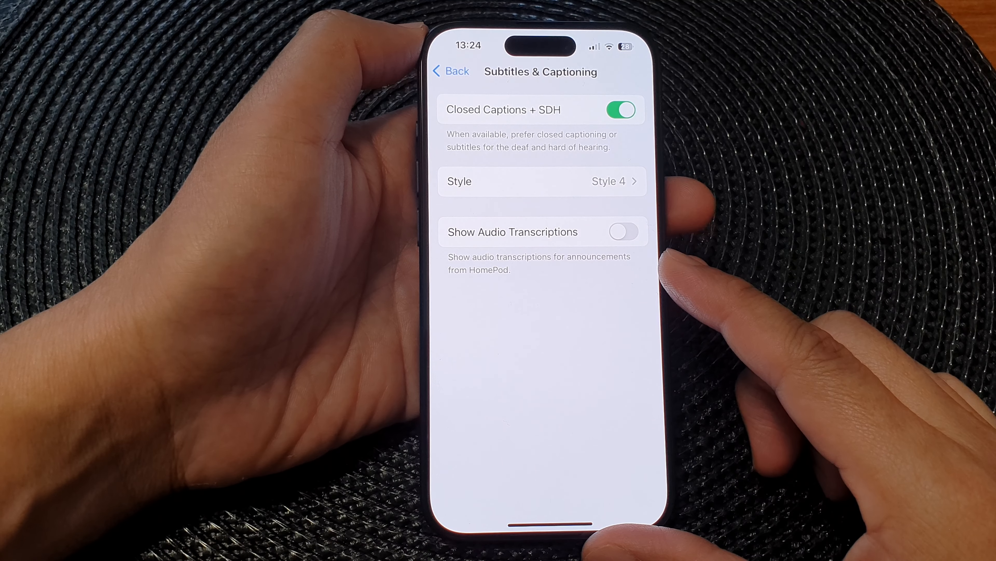
mouse_move(686, 267)
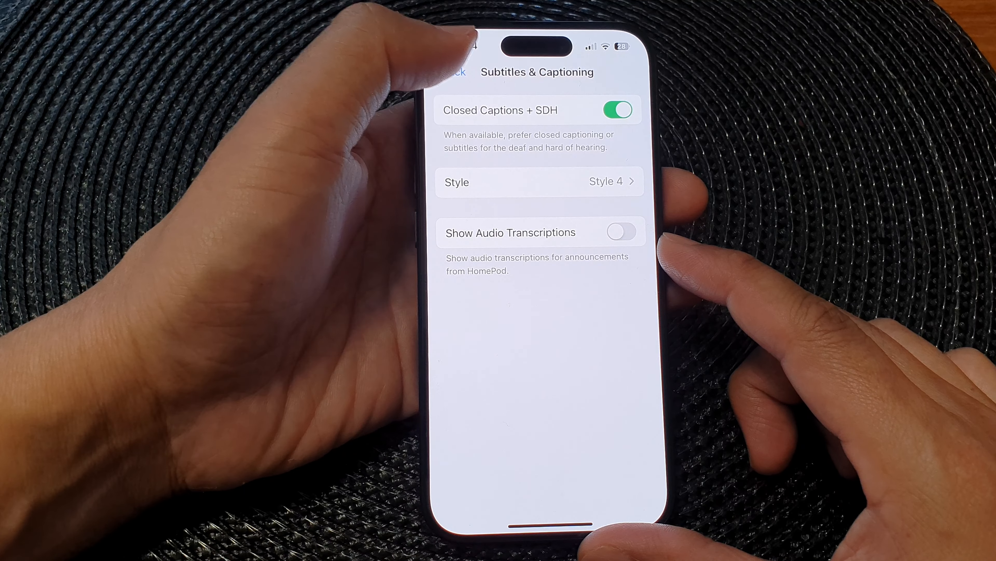
Step: Go to the Home Screen and launch the Settings app
left_click(457, 71)
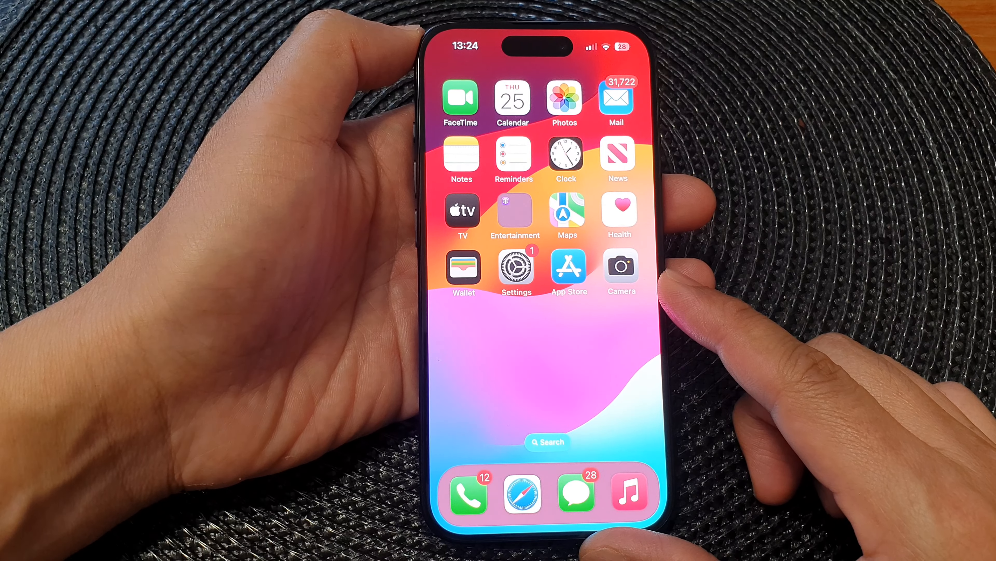
left_click(515, 267)
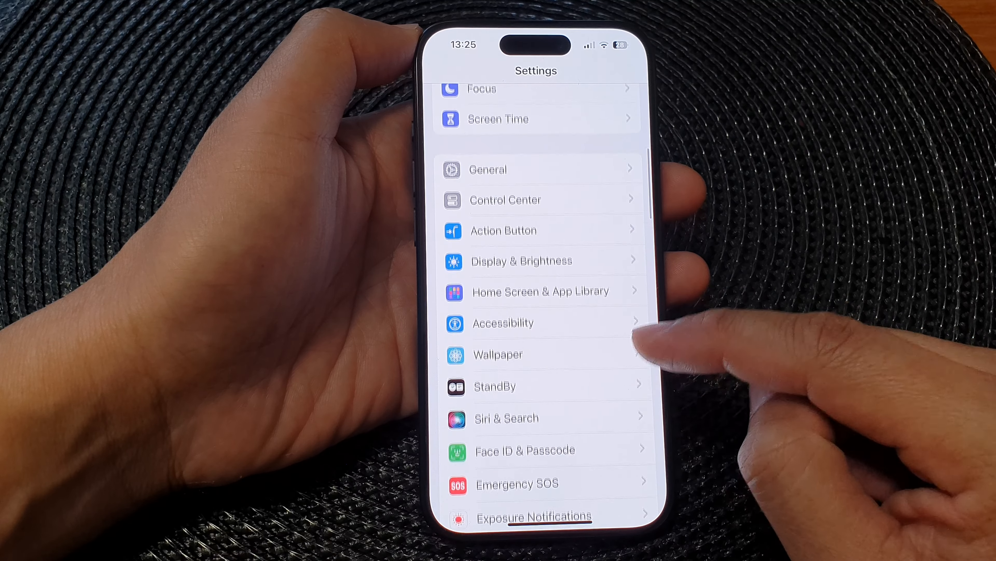
Step: Reach Subtitles & Captioning through Accessibility's Hearing section
left_click(503, 323)
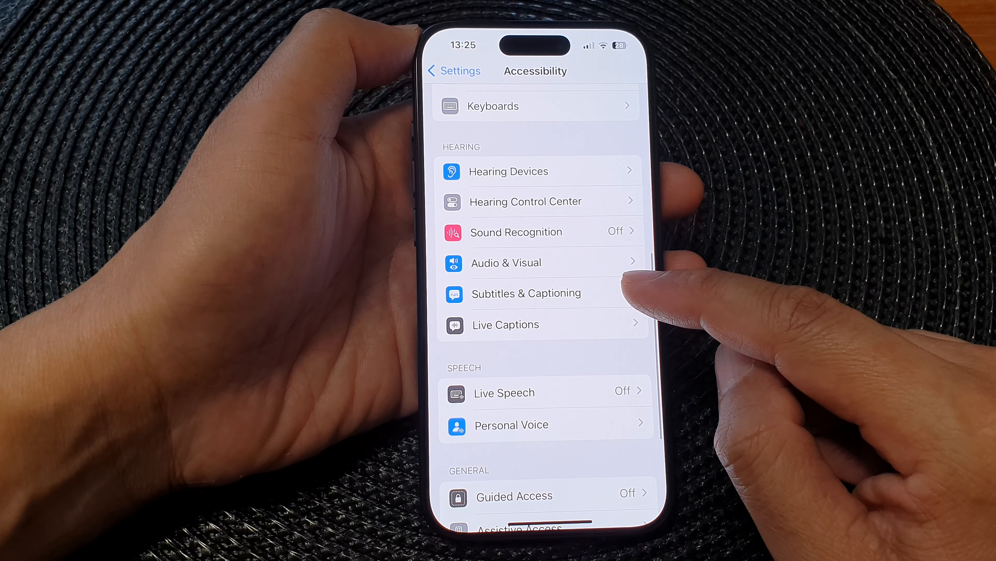
mouse_move(635, 299)
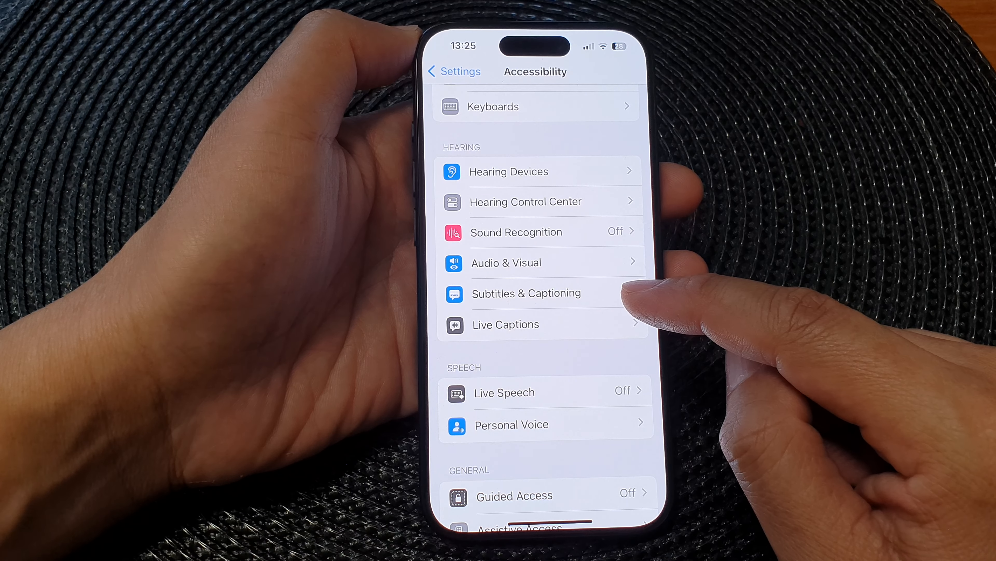
left_click(526, 293)
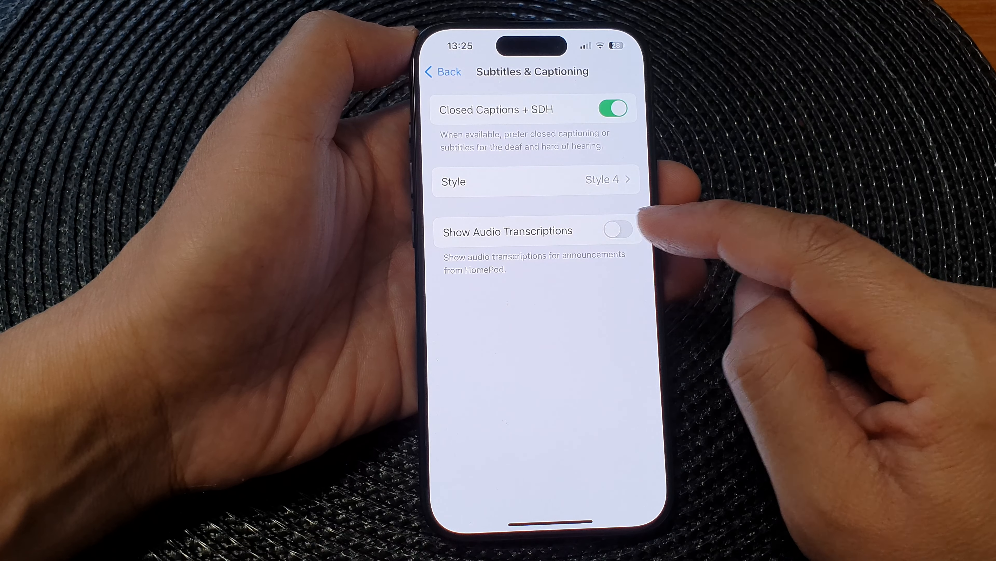
Step: Switch Show Audio Transcriptions on and go back to Accessibility
left_click(617, 230)
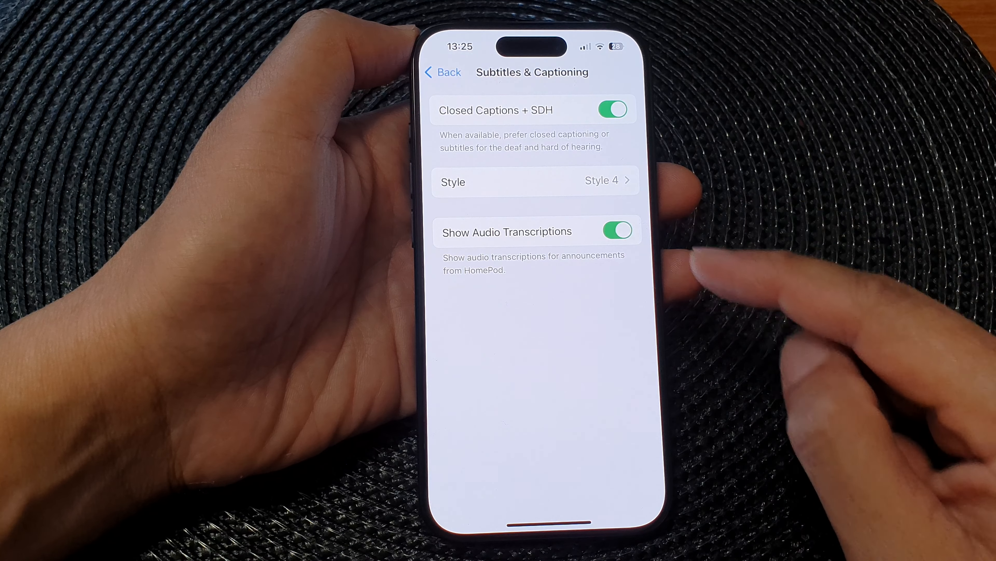
mouse_move(660, 261)
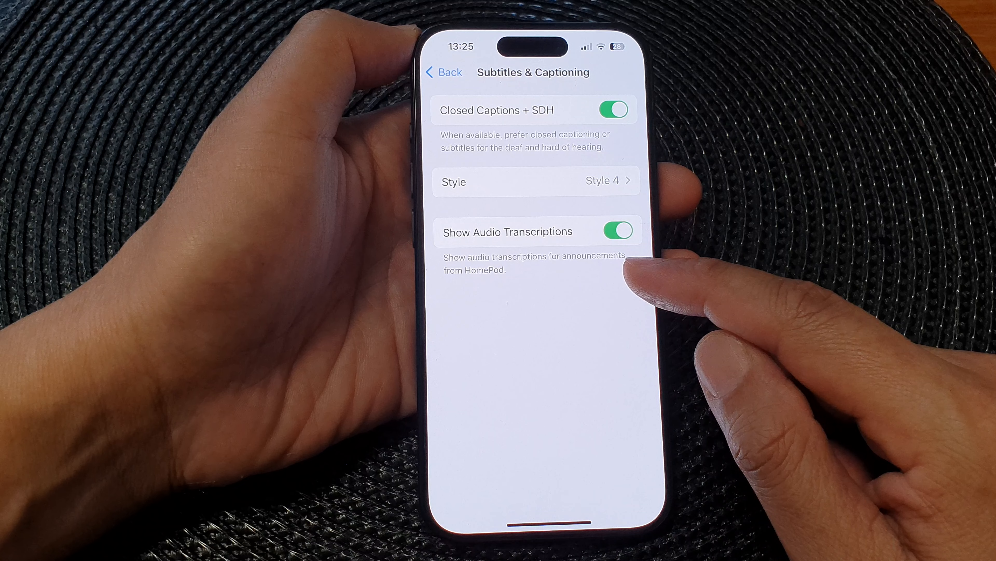
mouse_move(660, 273)
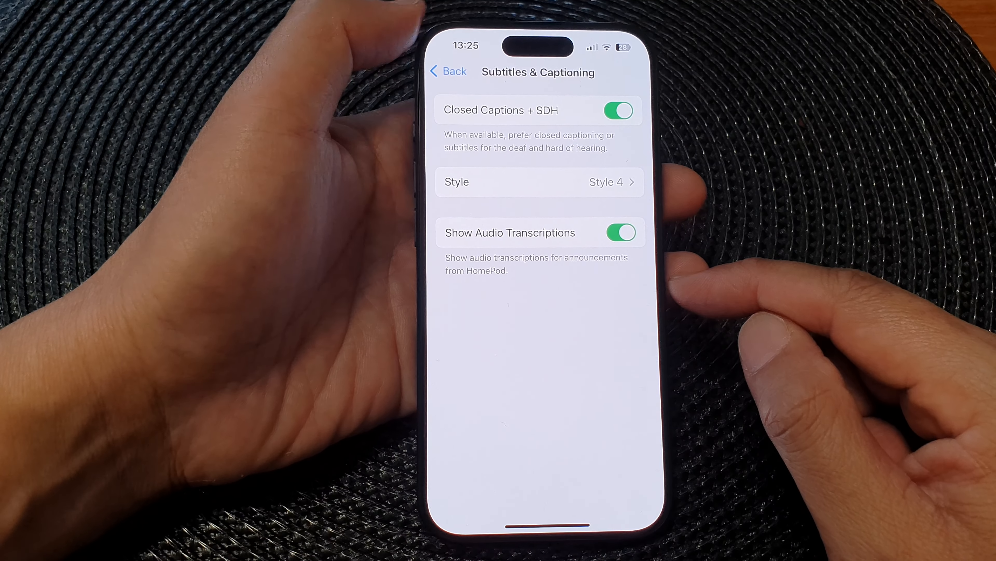
left_click(448, 71)
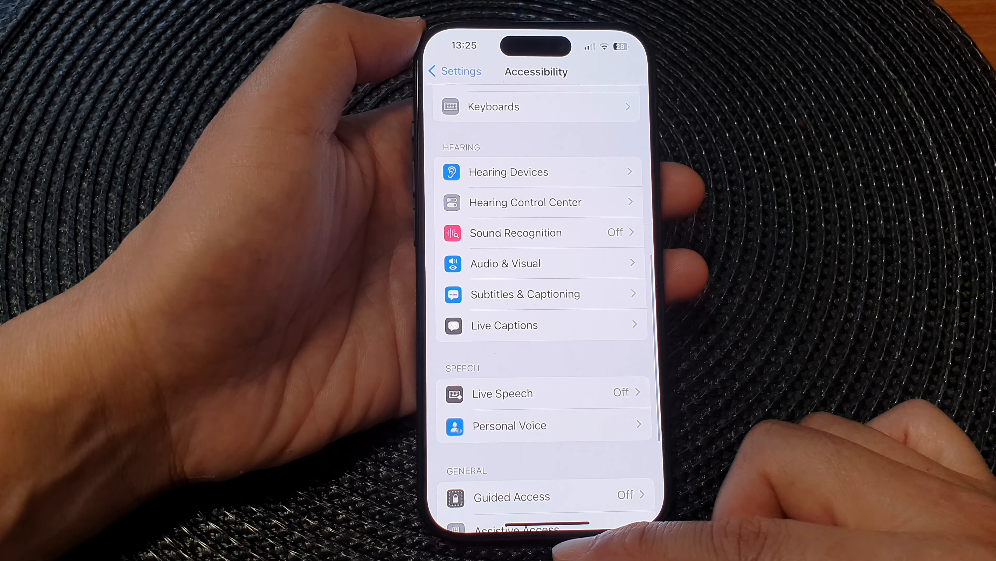